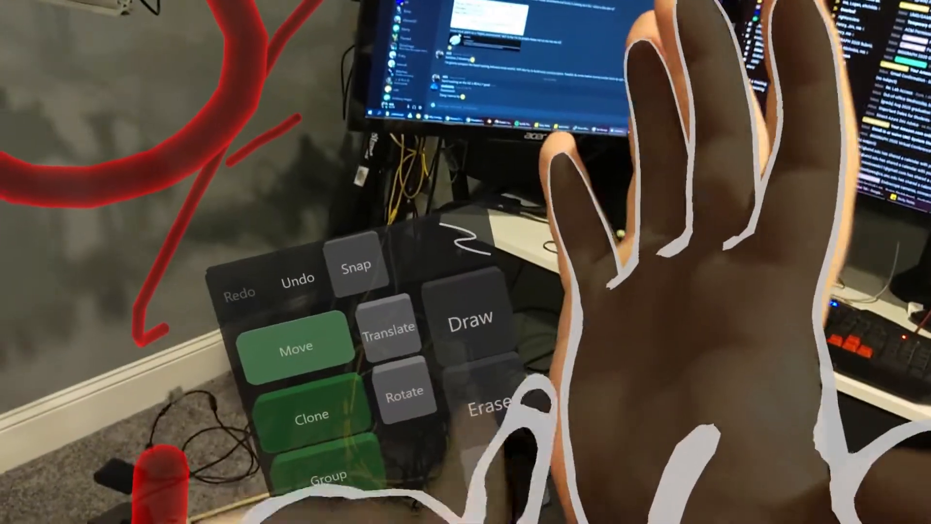
- Switch the hand palette from Move to Erase, revealing partial-line and full-line erase options
click(470, 314)
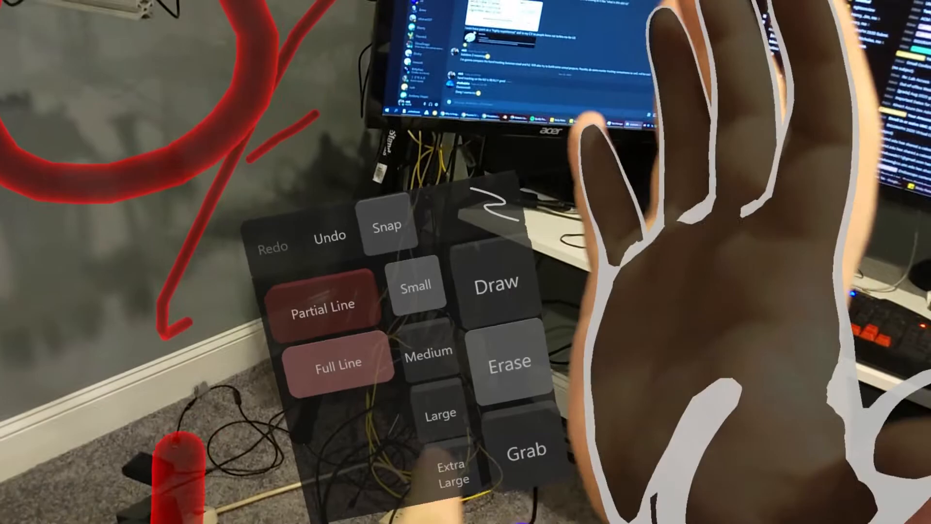